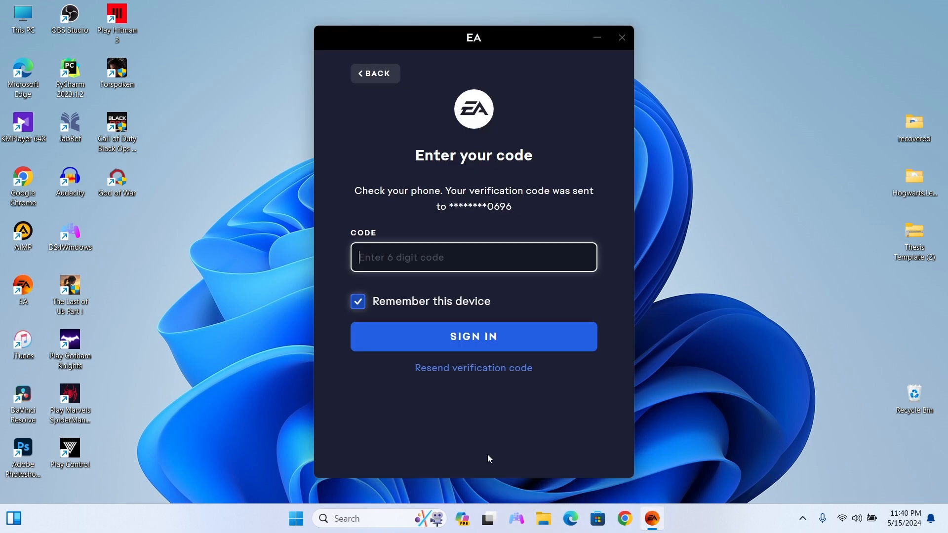
mouse_move(487, 443)
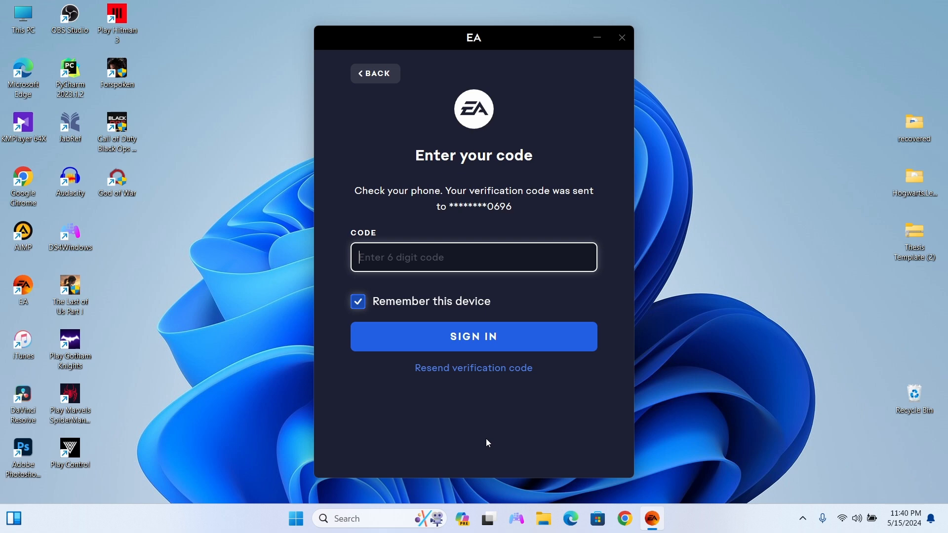
Step: Submit the verification code to finish signing in to the EA account
click(473, 337)
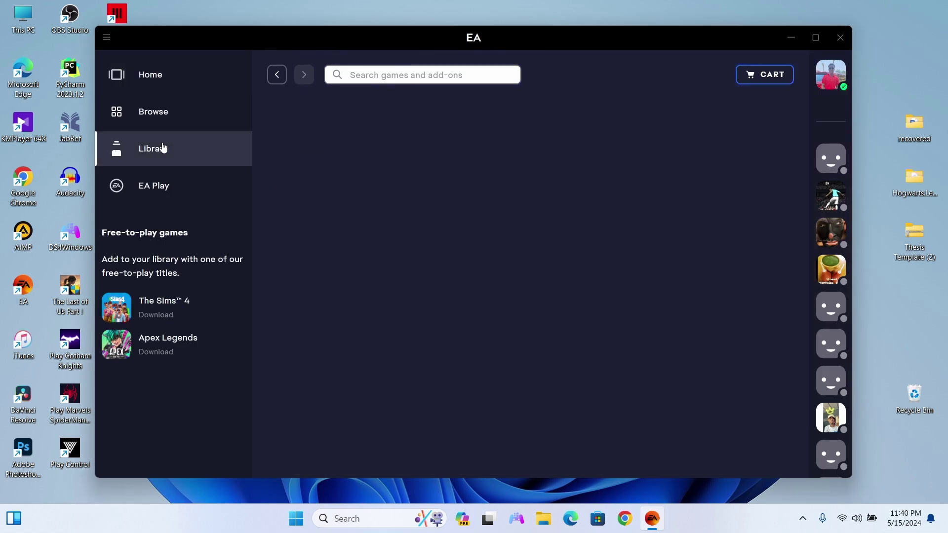
Step: Start the EA SPORTS FC 24 download from the Library to bring up its download options
click(153, 148)
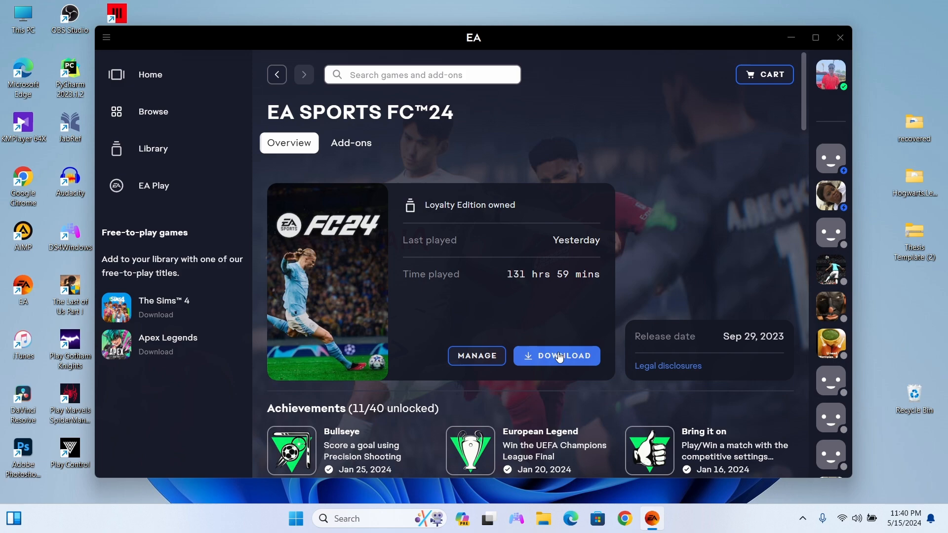
click(556, 355)
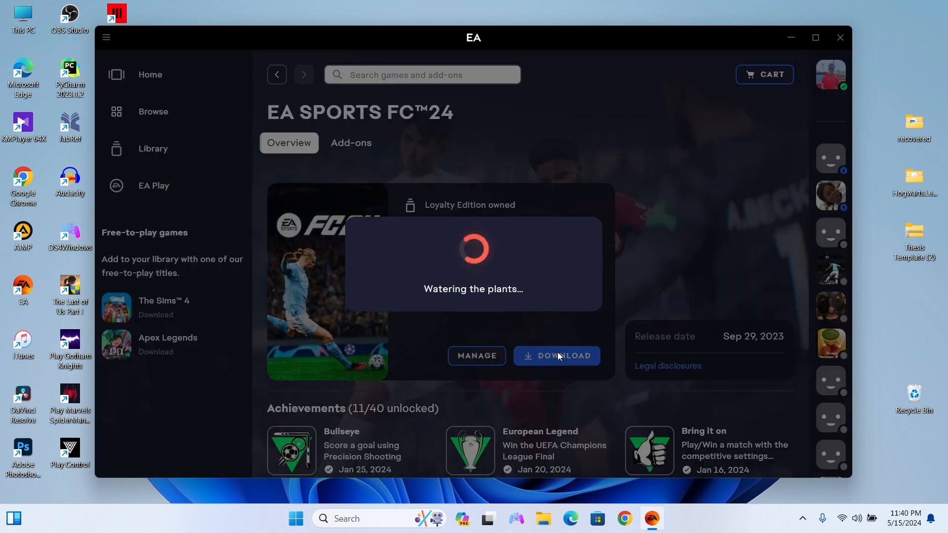
mouse_move(579, 272)
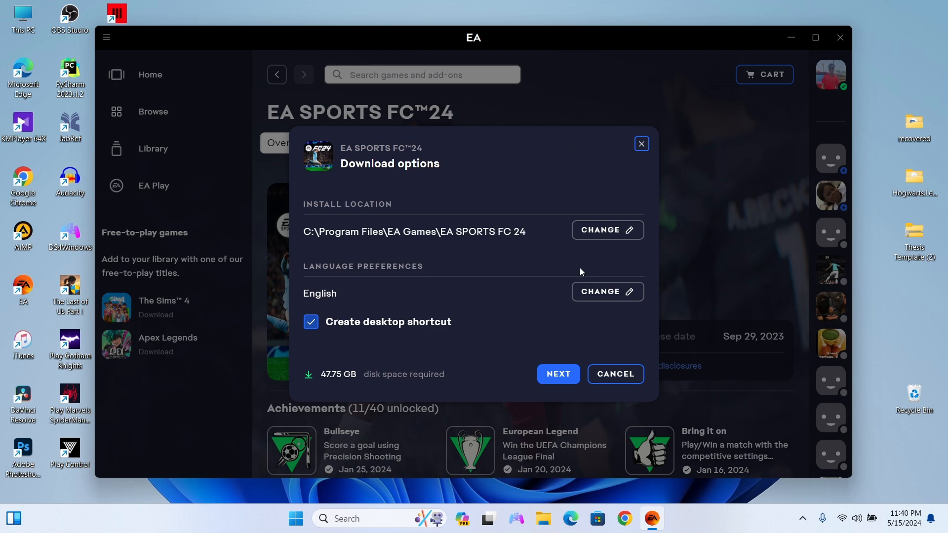
mouse_move(17, 11)
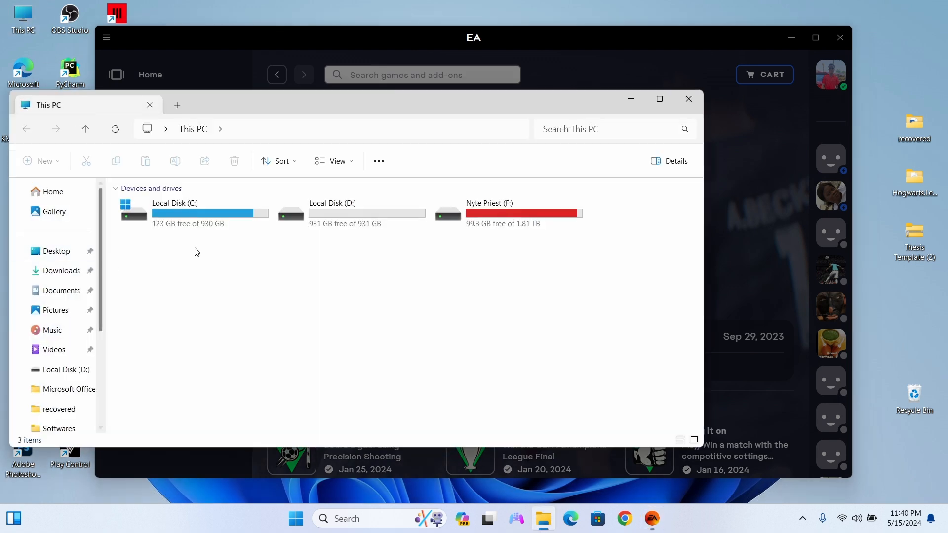
Step: Move the EA SPORTS FC 24 folder from the C: root into Program Files\EA Games, approving admin permission
double_click(175, 211)
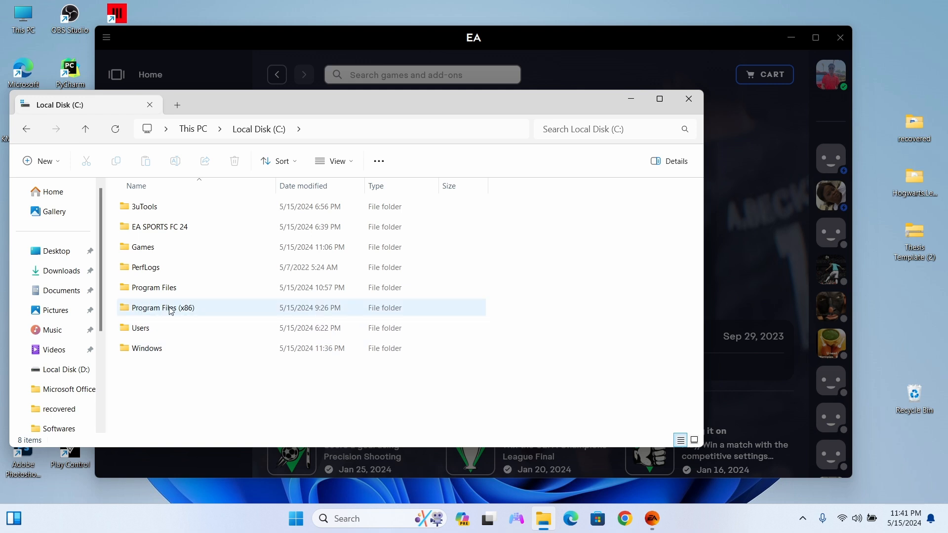
right_click(162, 308)
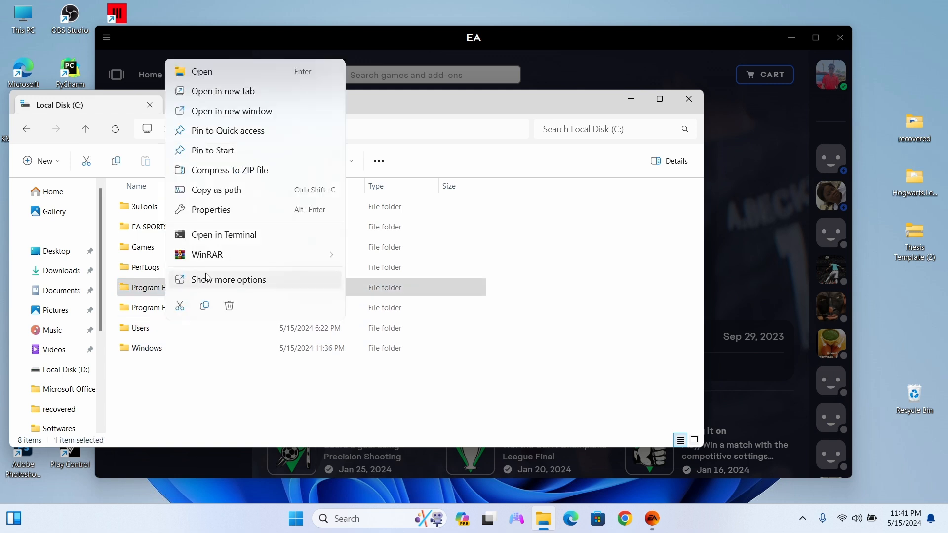
click(222, 91)
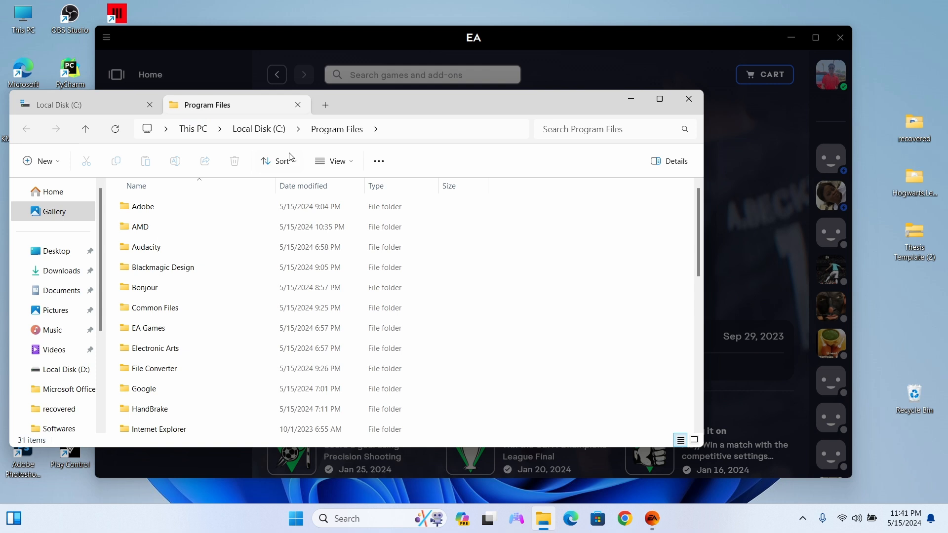
mouse_move(51, 202)
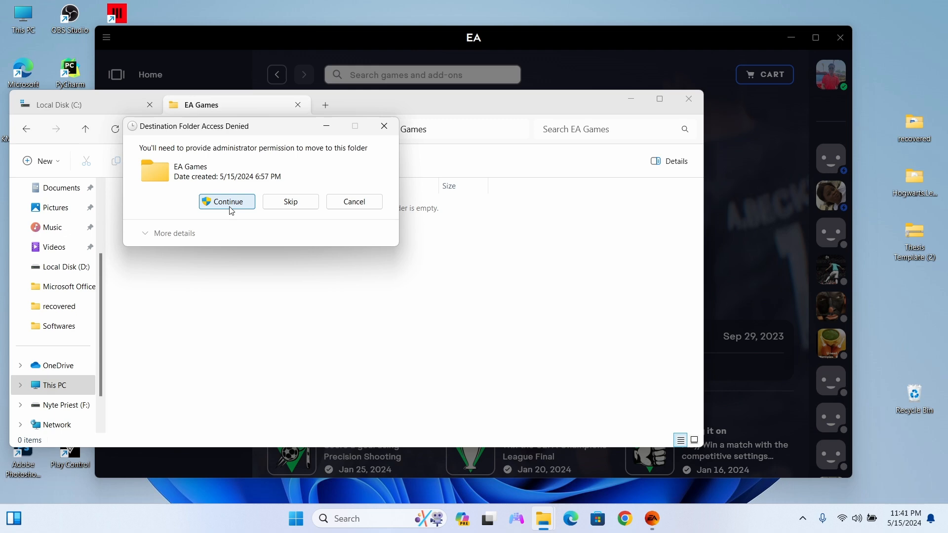
click(227, 201)
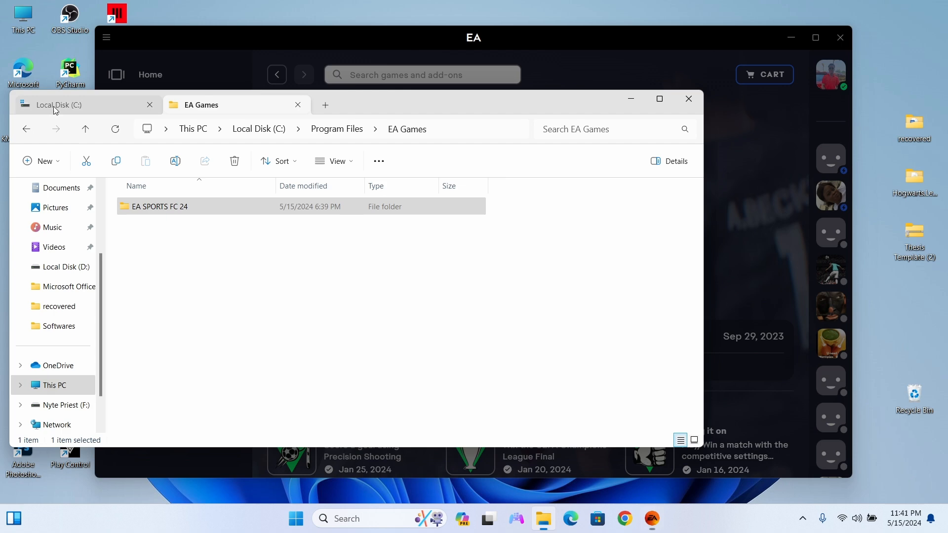
click(60, 105)
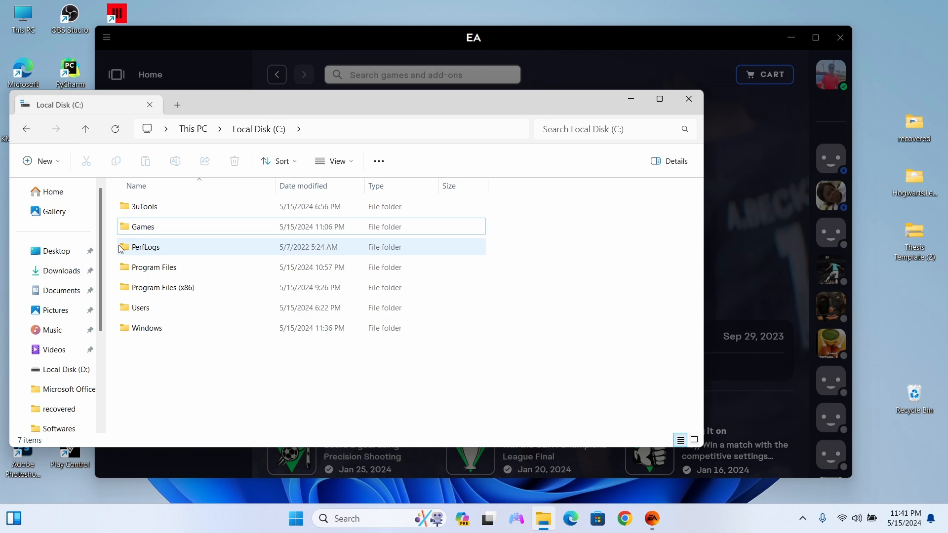
Step: Browse into Program Files\EA Games\EA SPORTS FC 24 and look through the game files
double_click(154, 267)
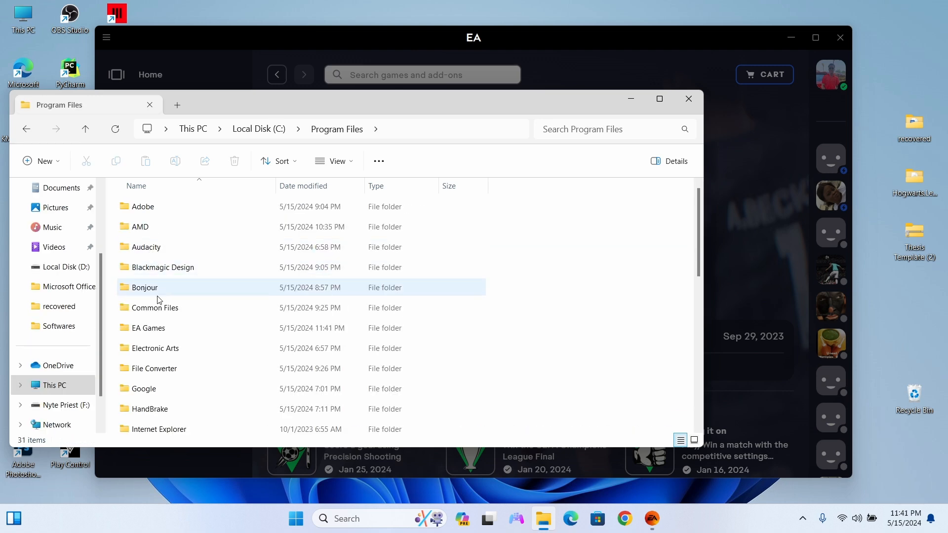
double_click(148, 328)
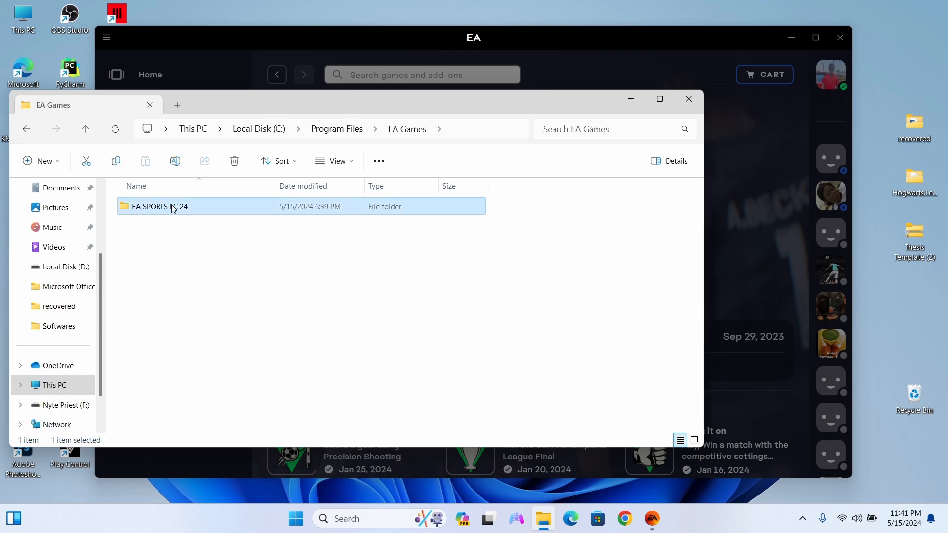
double_click(160, 206)
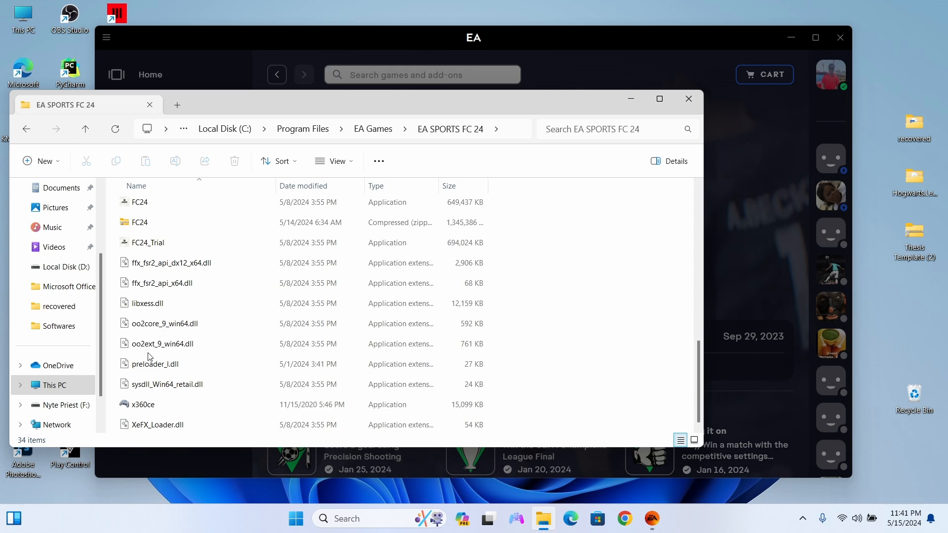
scroll(up, 3)
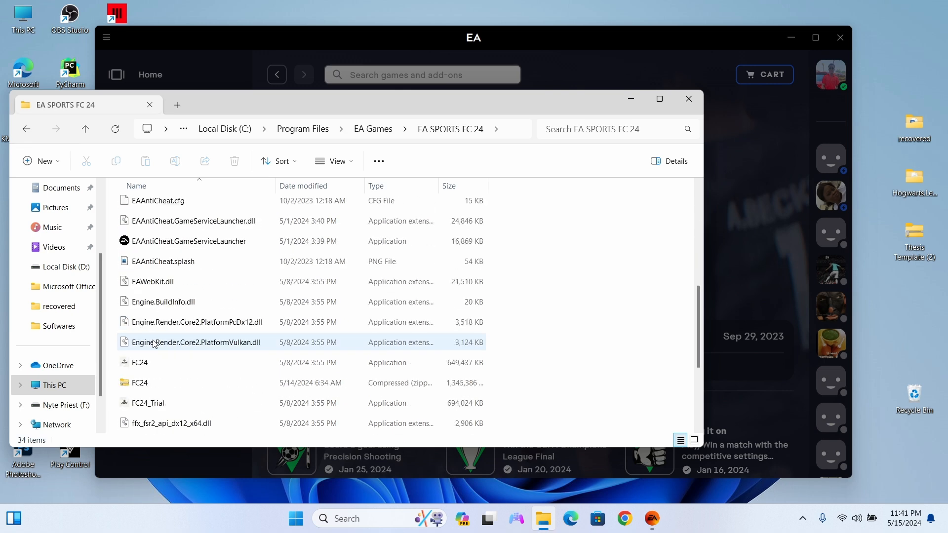
scroll(up, 3)
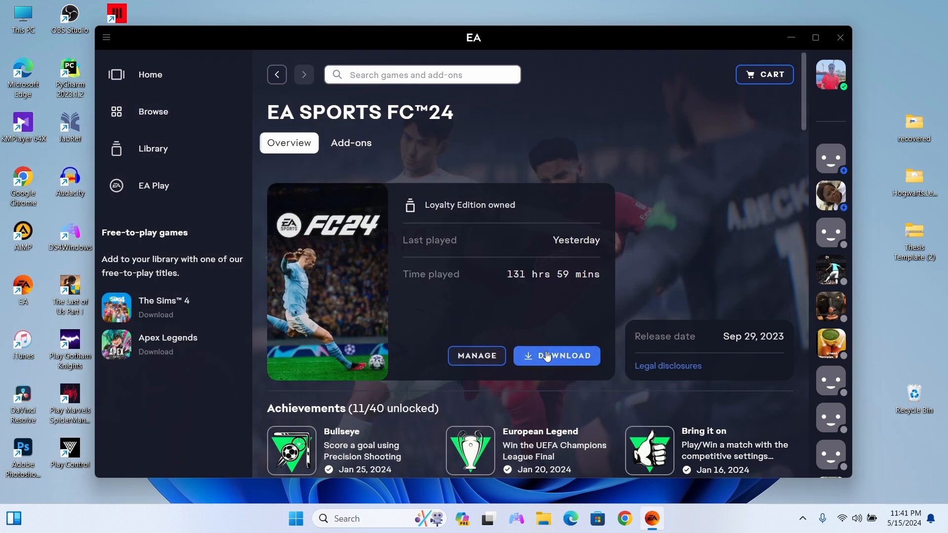
Step: Change the install location, browsing into Local Disk (C:) > Program Files
click(555, 356)
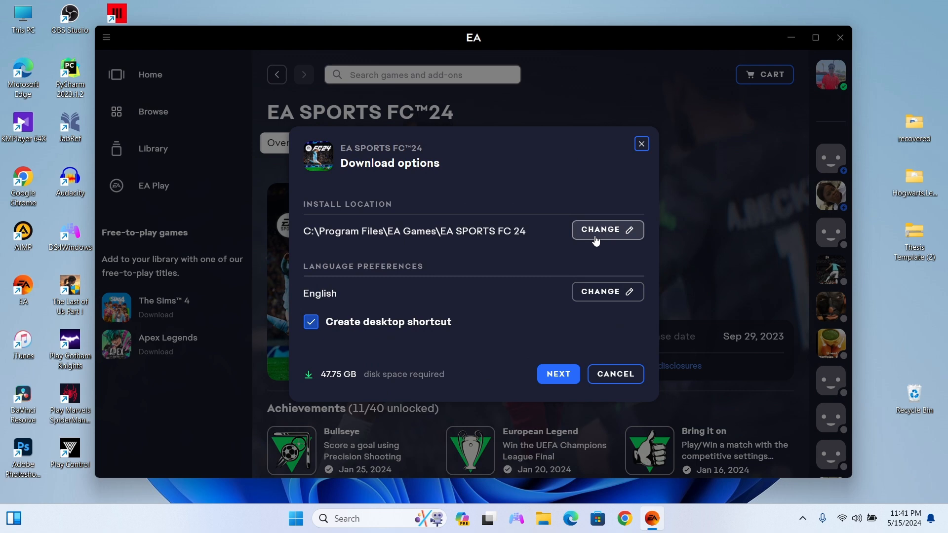
click(605, 231)
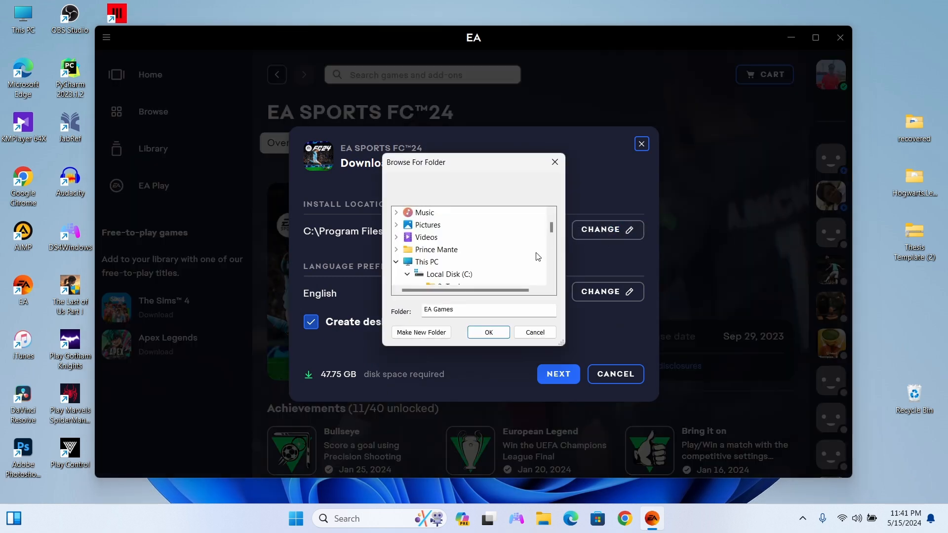
click(449, 274)
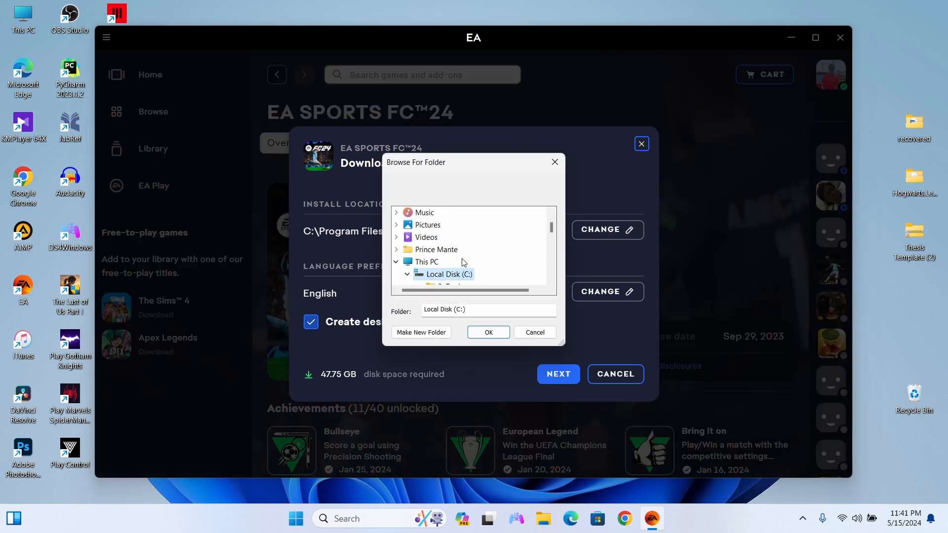
click(407, 274)
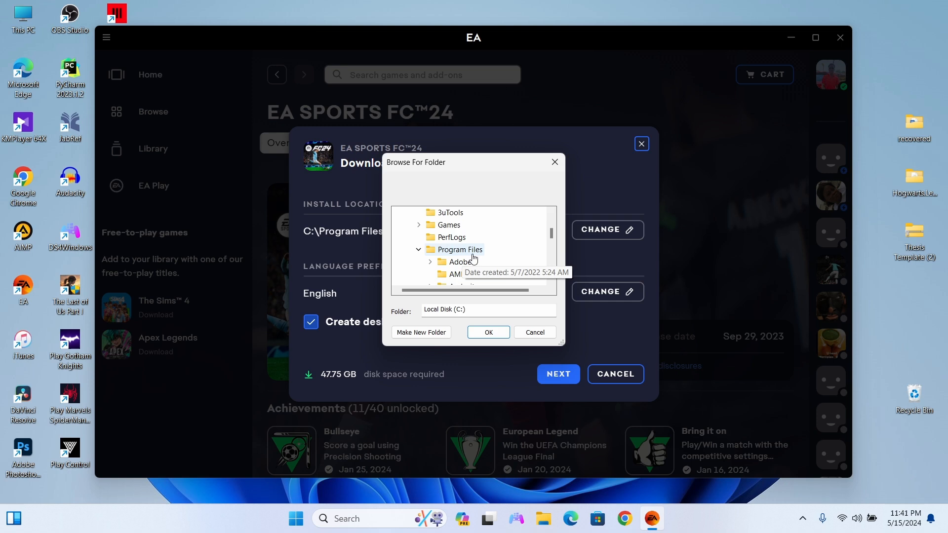
click(460, 249)
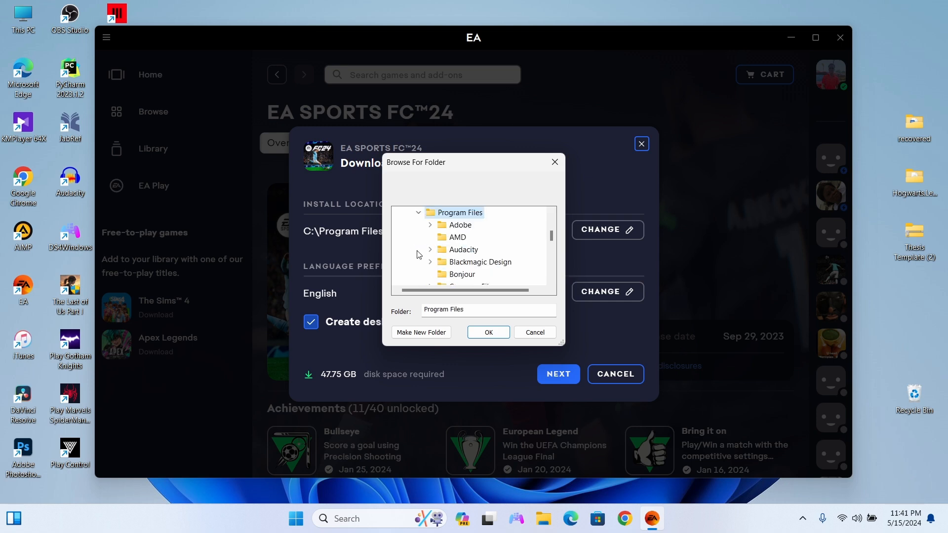
mouse_move(480, 262)
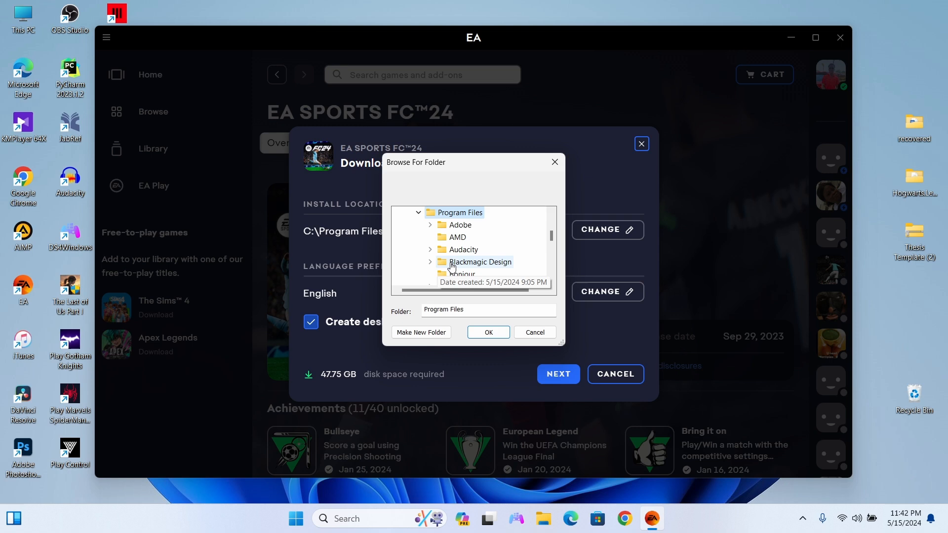
Step: Select the existing EA Games\EA SPORTS FC 24 folder and confirm it as the install location
scroll(down, 3)
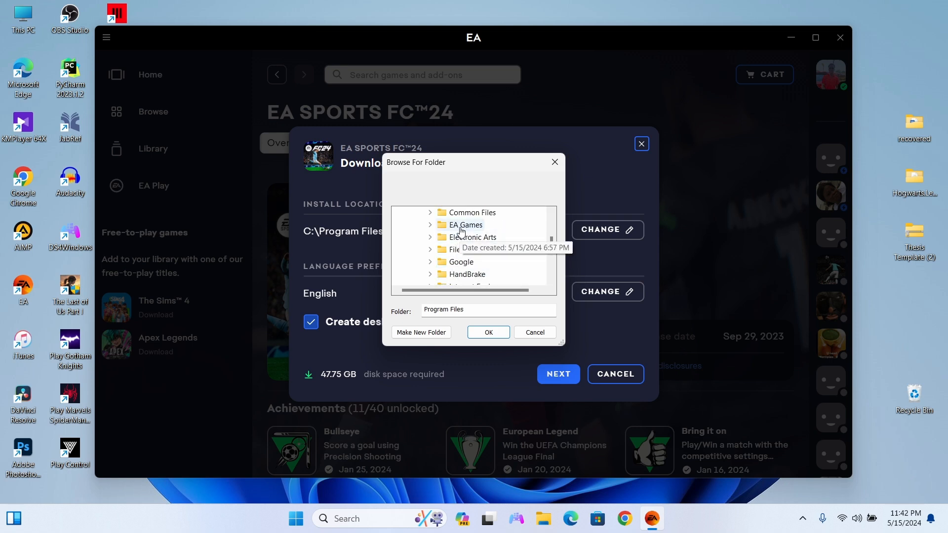
click(465, 236)
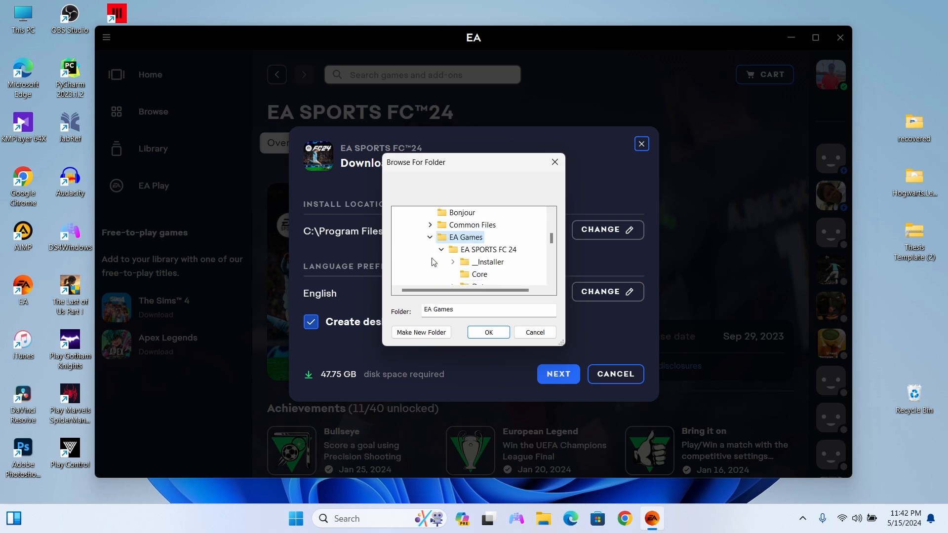
mouse_move(462, 237)
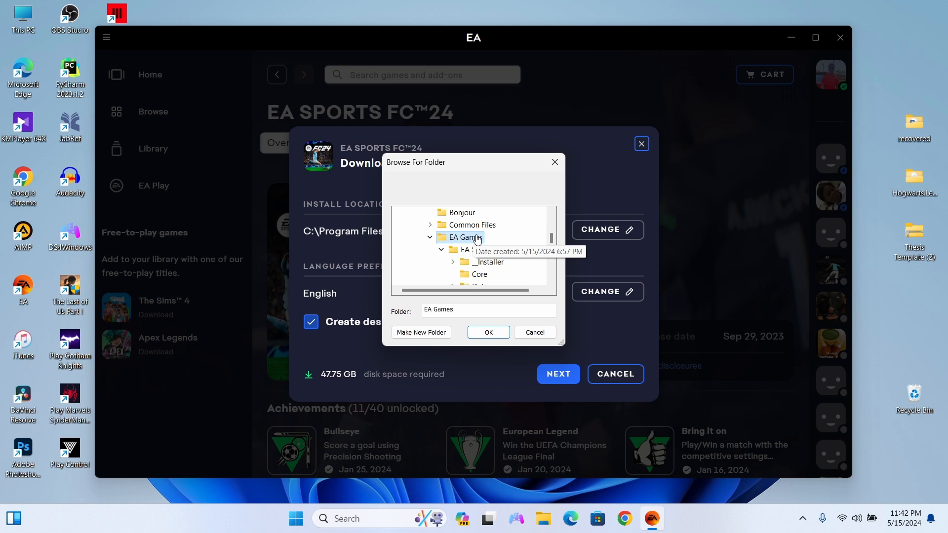
mouse_move(487, 249)
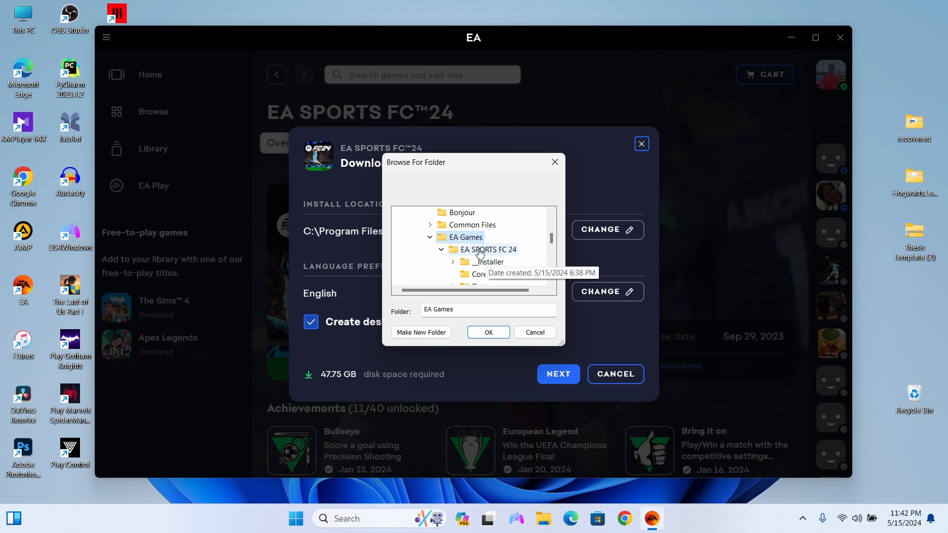
mouse_move(489, 254)
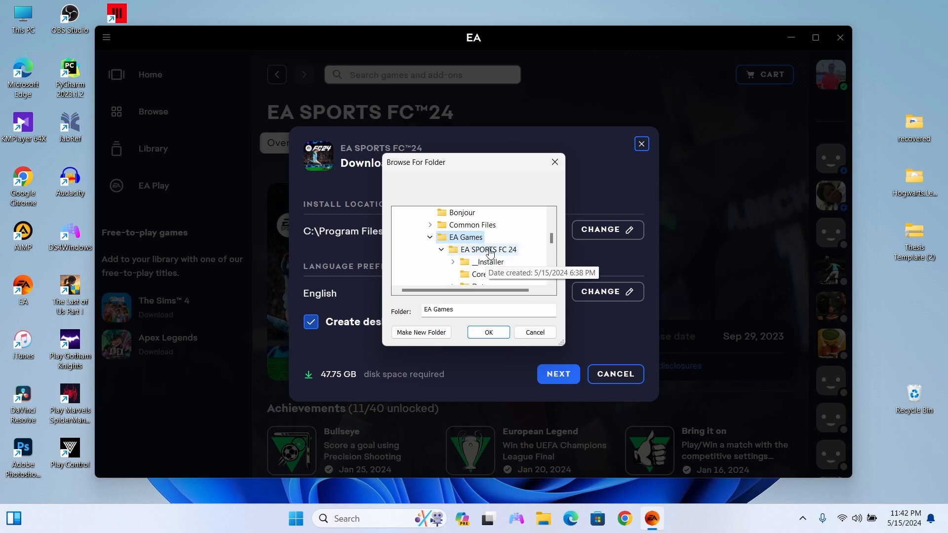
click(488, 250)
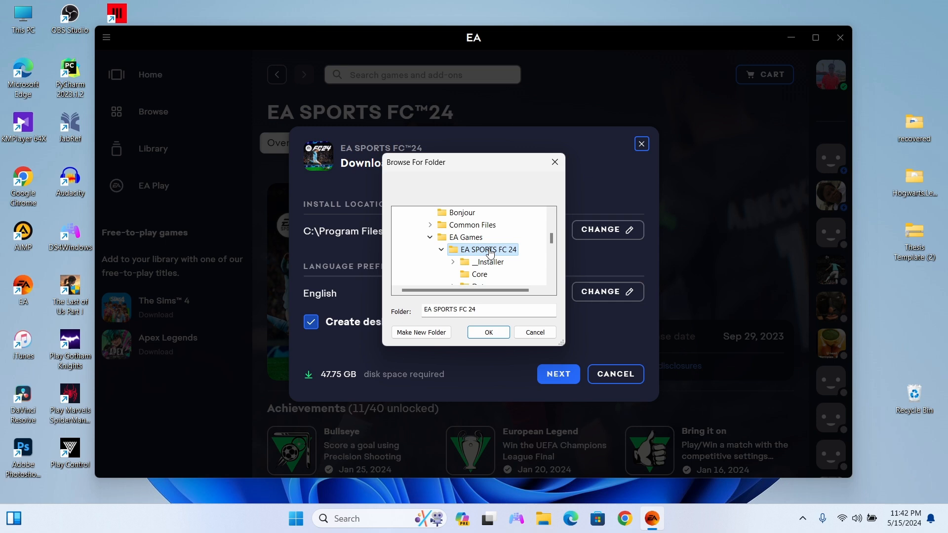
click(488, 331)
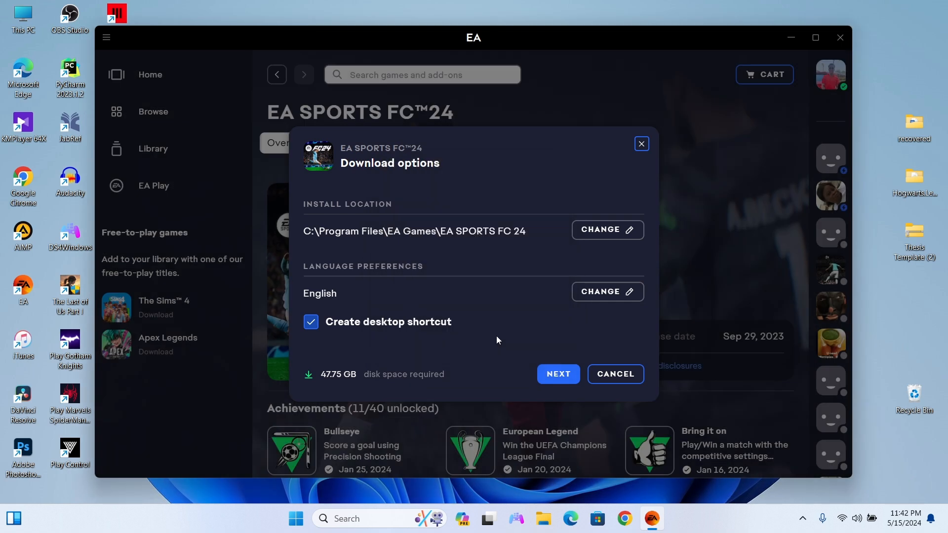
mouse_move(510, 349)
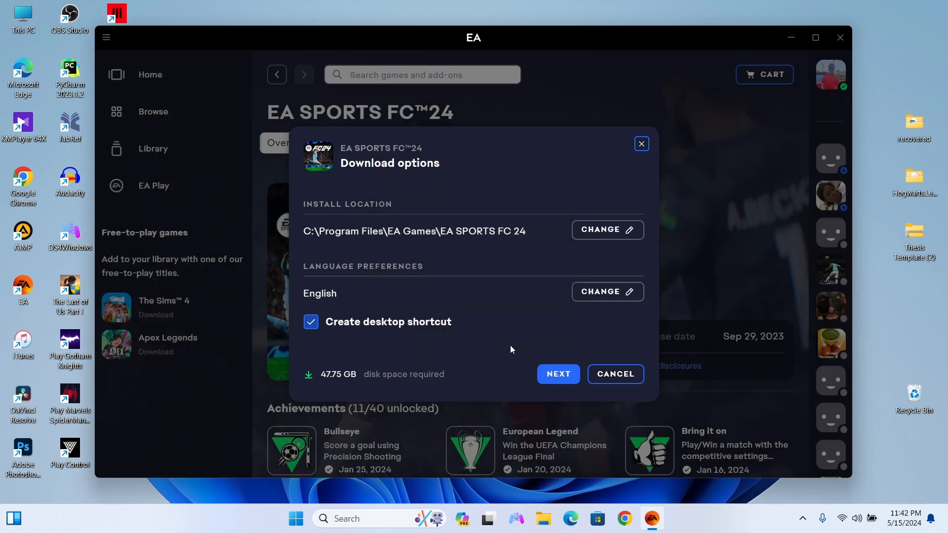
Step: Accept the download options and Terms of play so FC 24 begins preparing its download
click(557, 373)
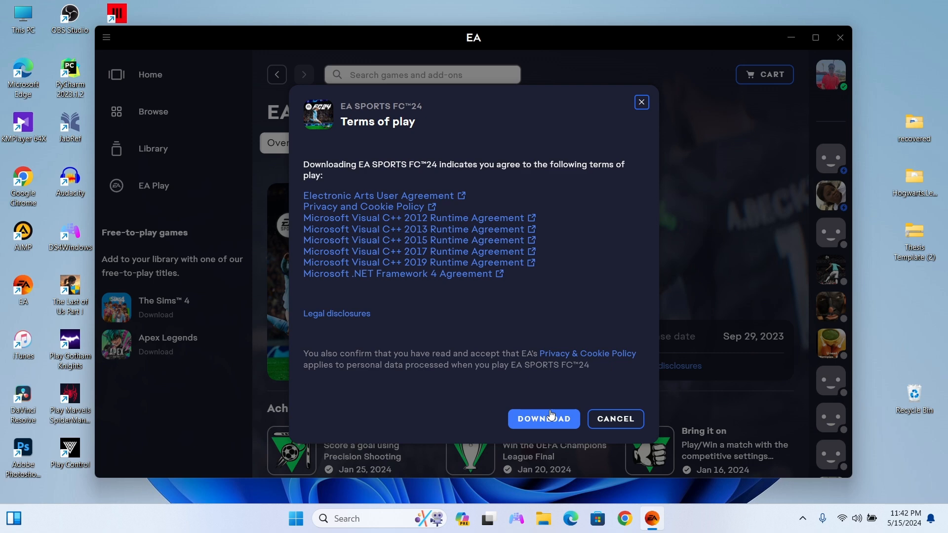
click(544, 419)
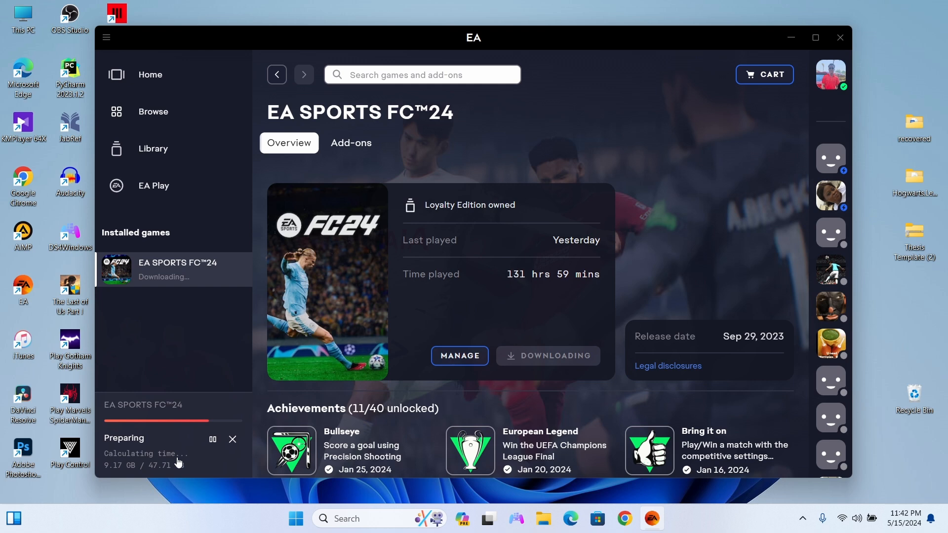
mouse_move(220, 360)
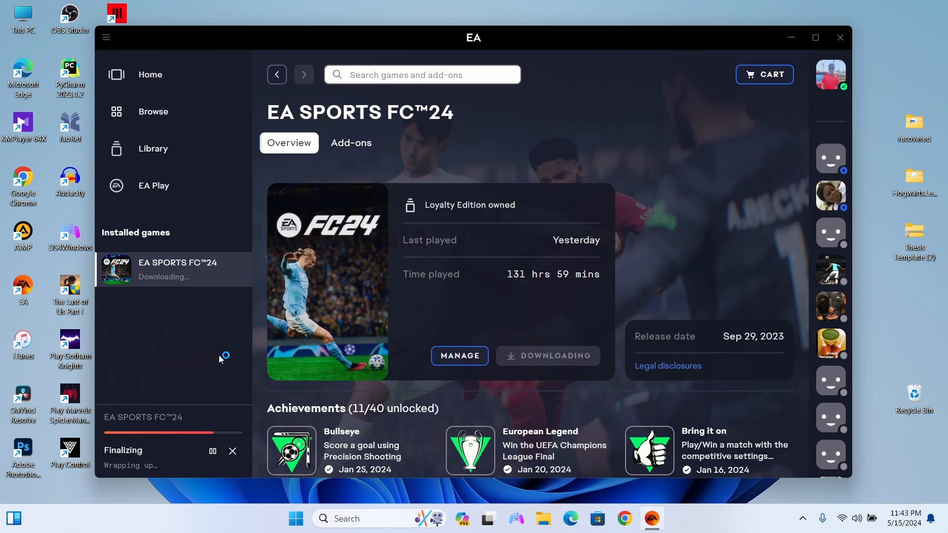
mouse_move(219, 359)
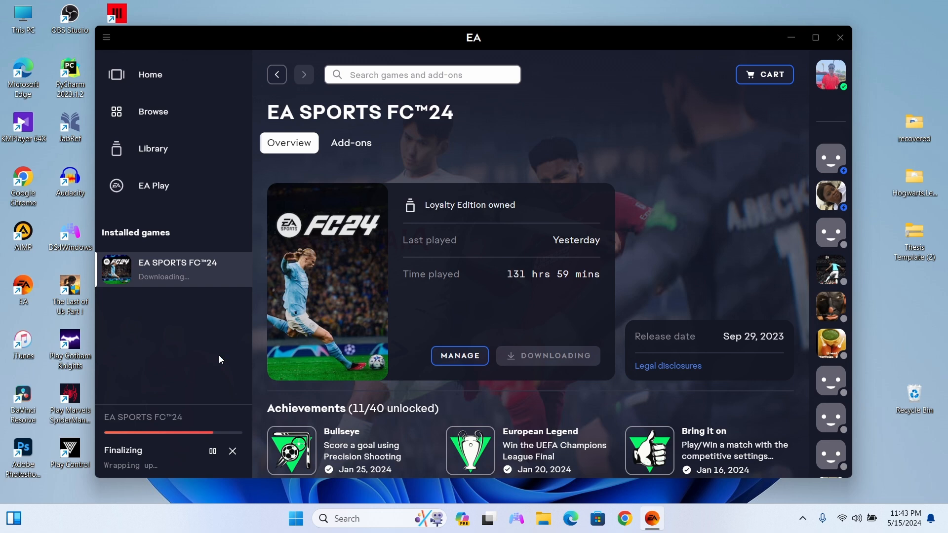